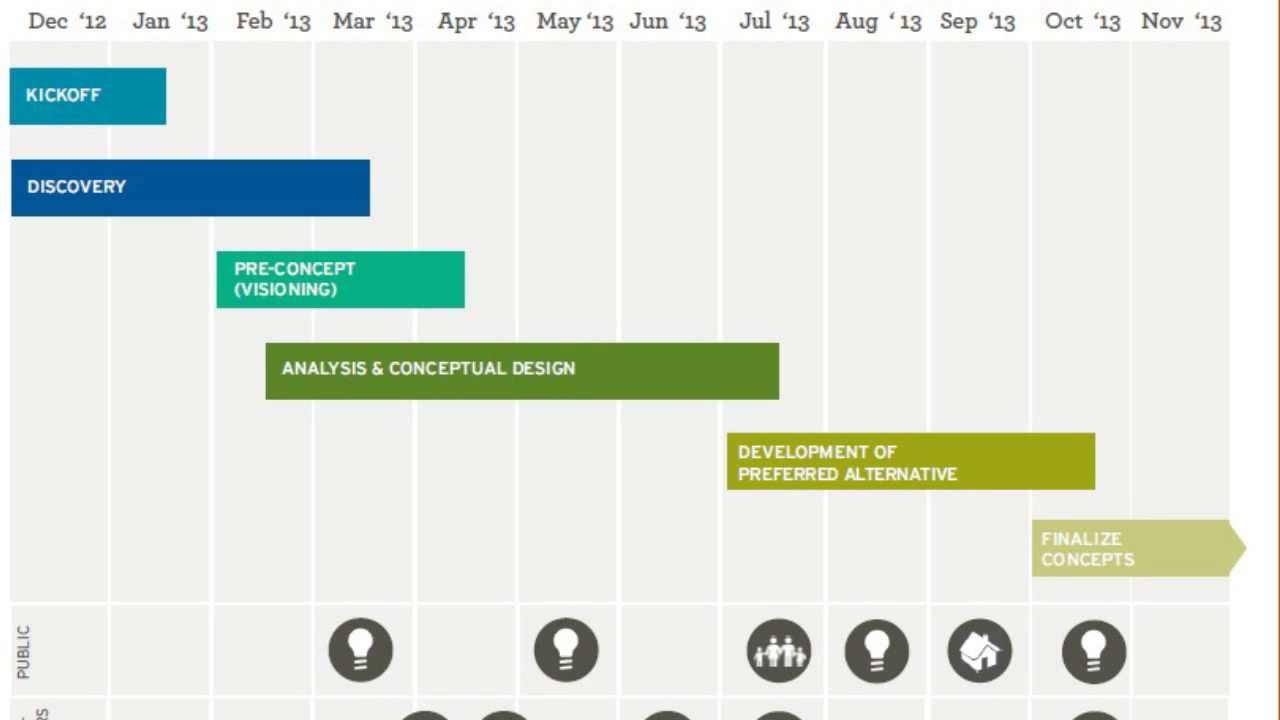
pyautogui.scroll(-3)
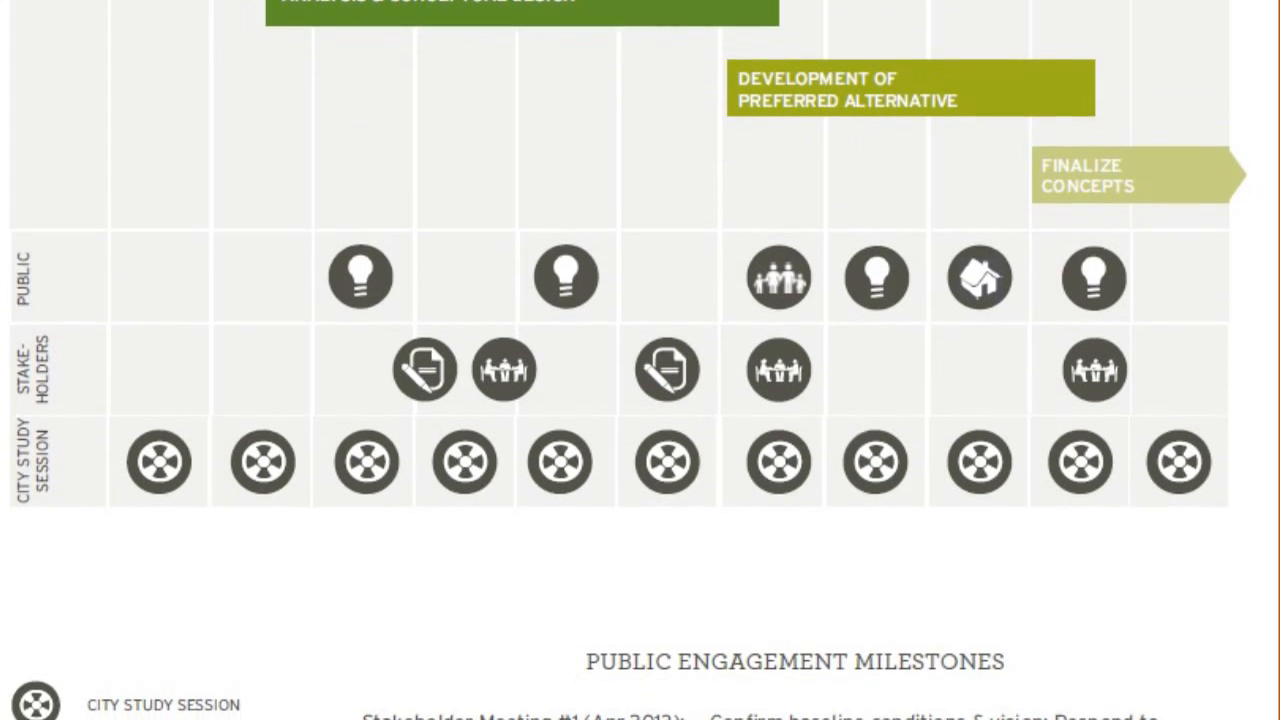
pyautogui.scroll(-3)
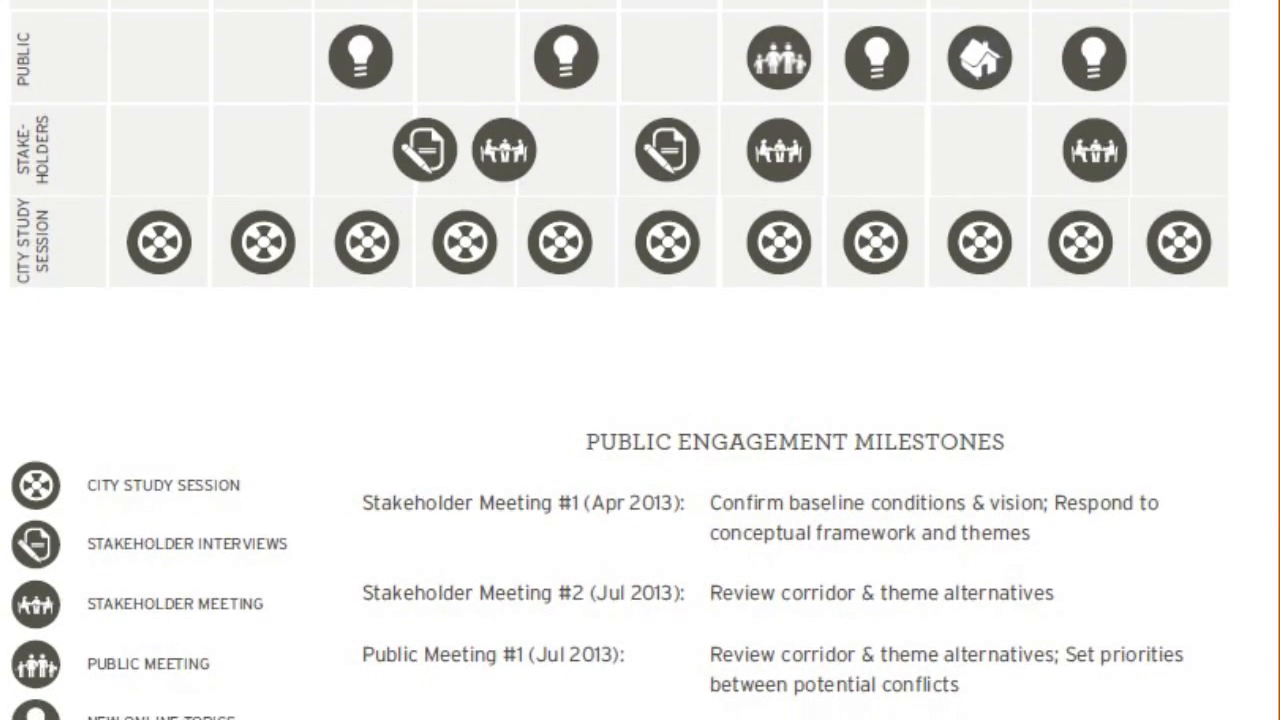
pyautogui.scroll(-3)
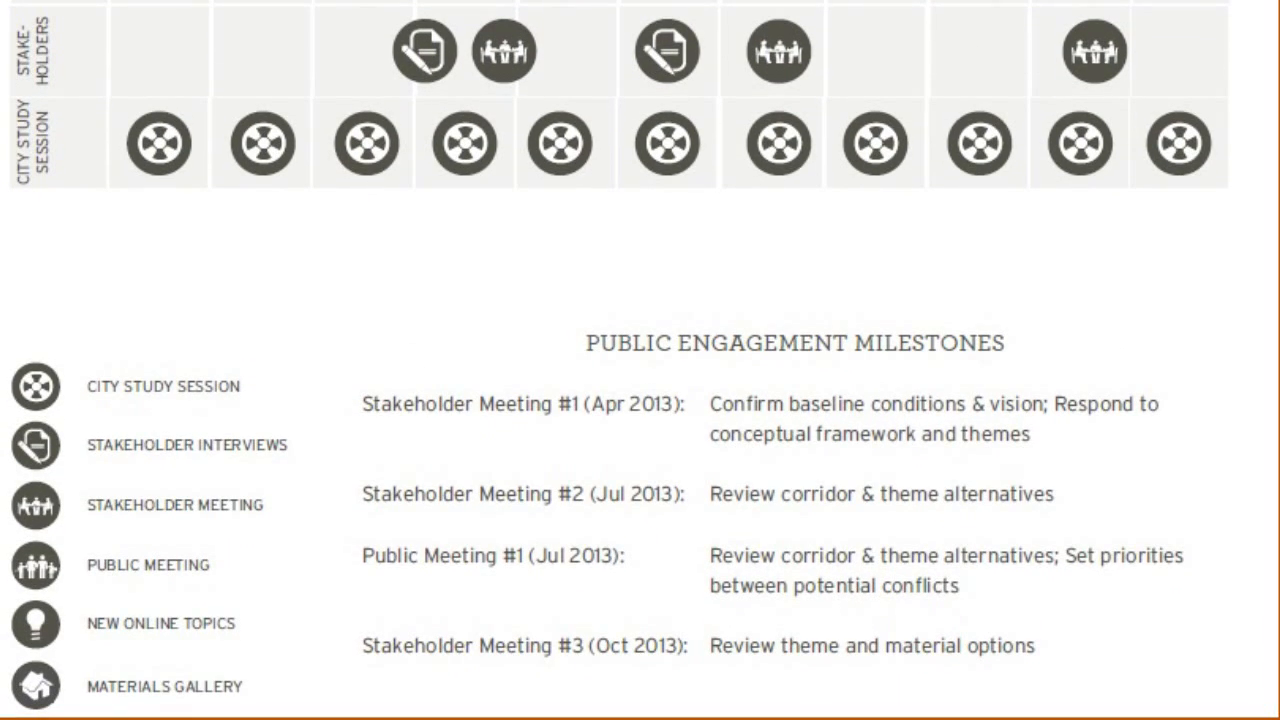